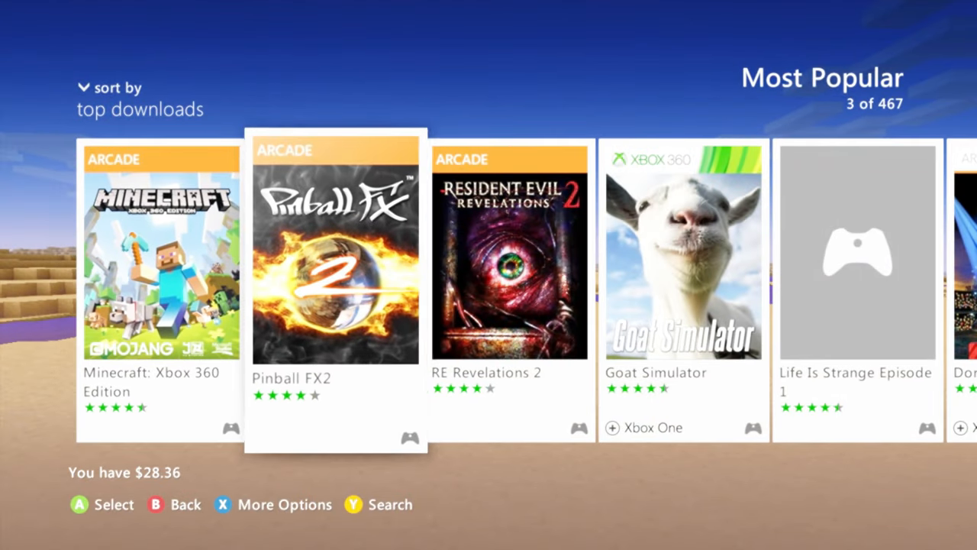
- Scroll right through the Most Popular top-downloads list from Minecraft to N+ at 52 of 467
scroll(right, 3)
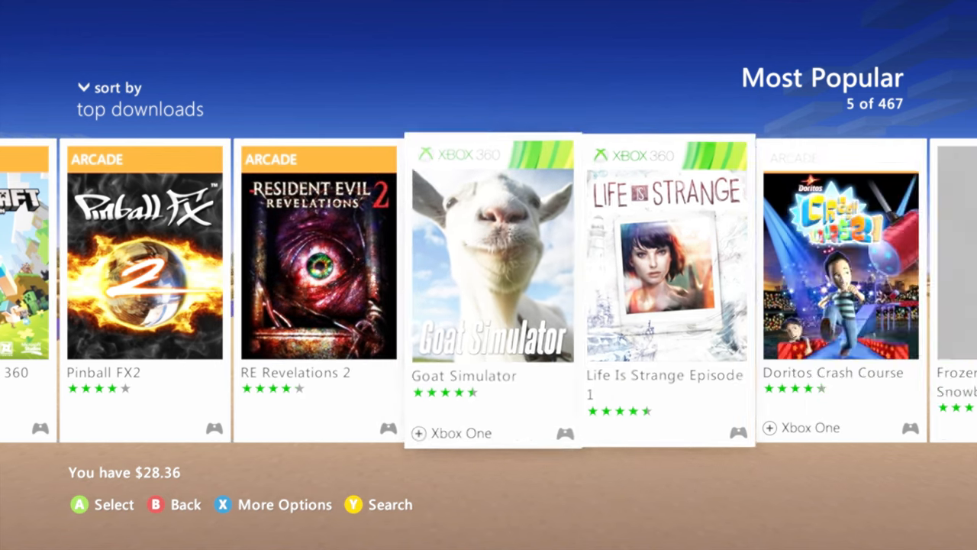
scroll(right, 3)
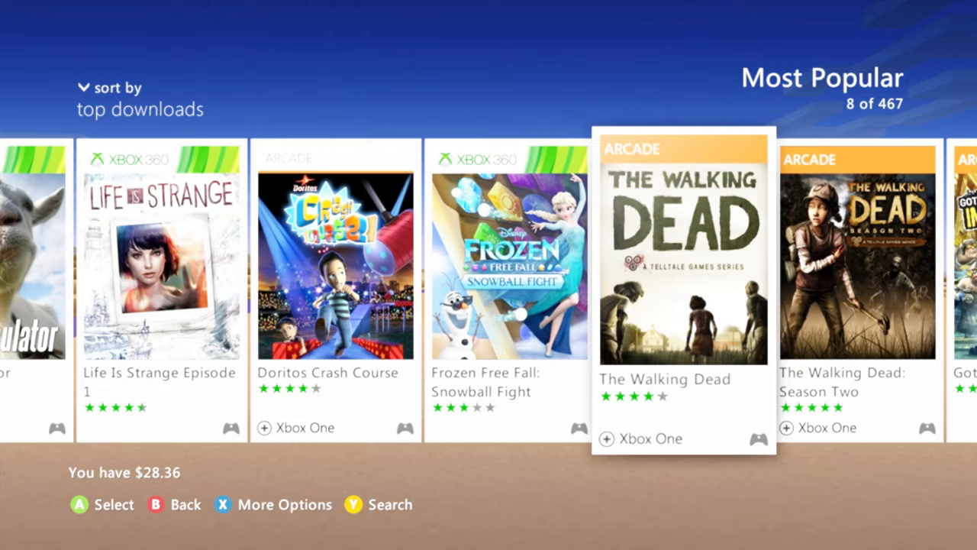
scroll(right, 3)
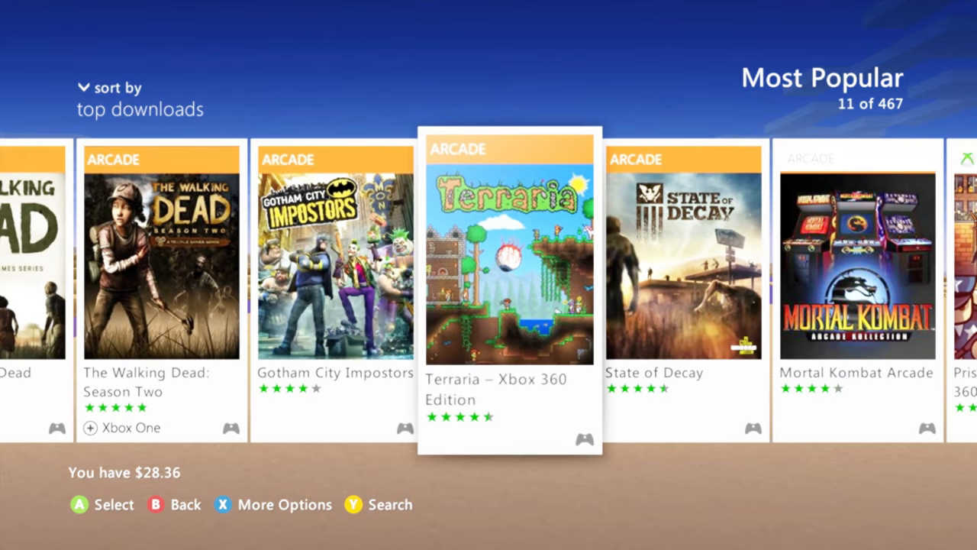
scroll(right, 3)
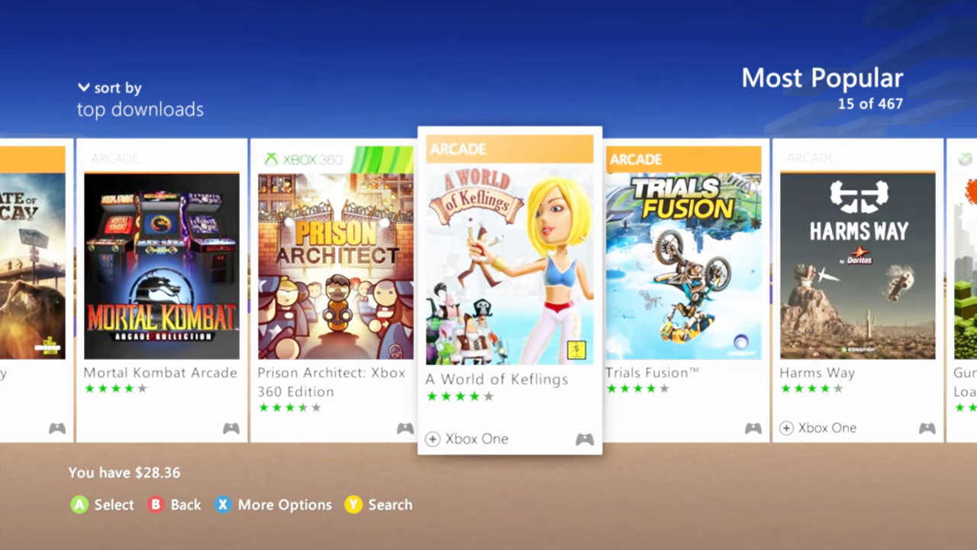
scroll(right, 3)
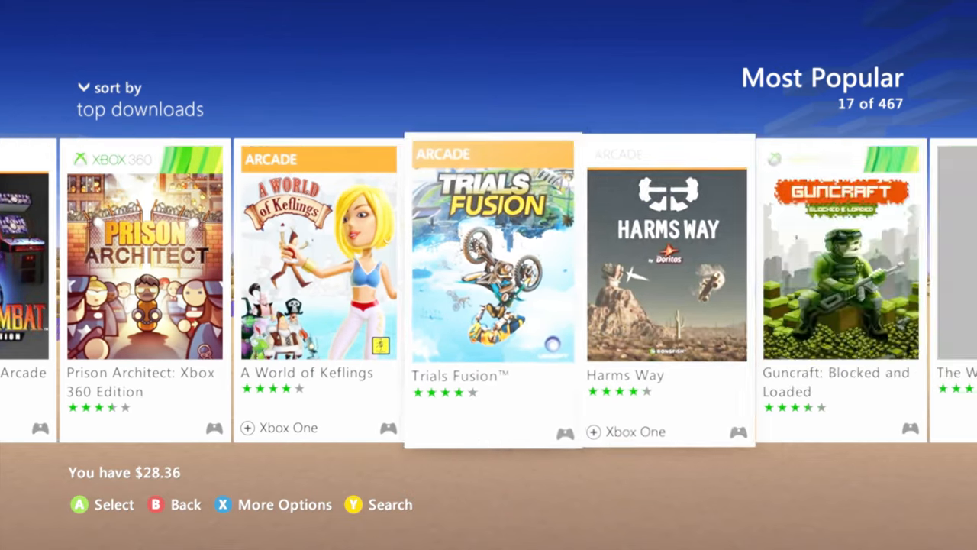
scroll(right, 3)
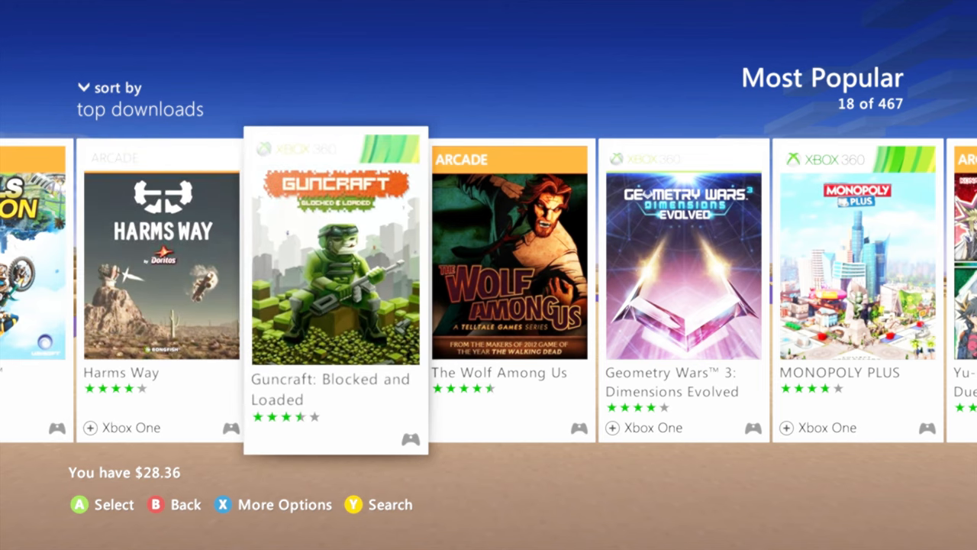
scroll(right, 3)
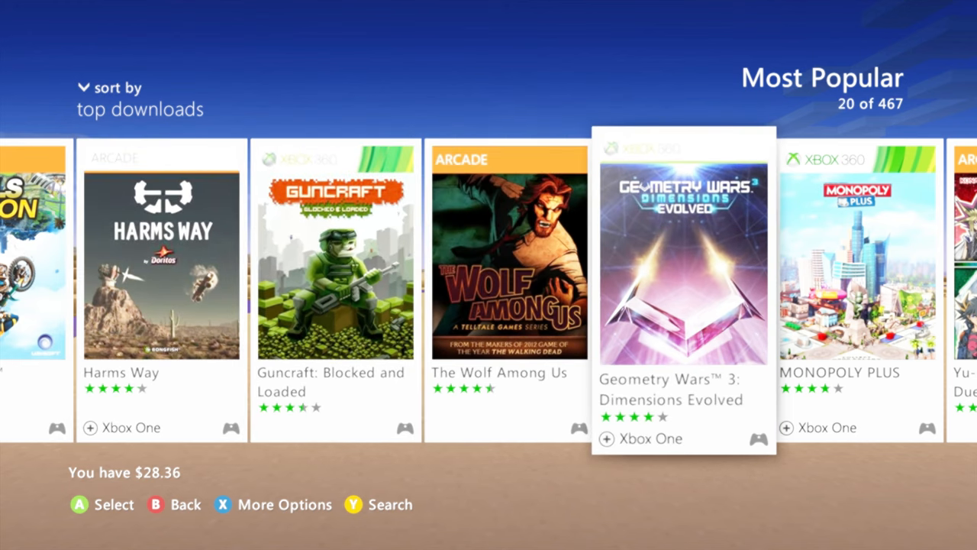
scroll(right, 3)
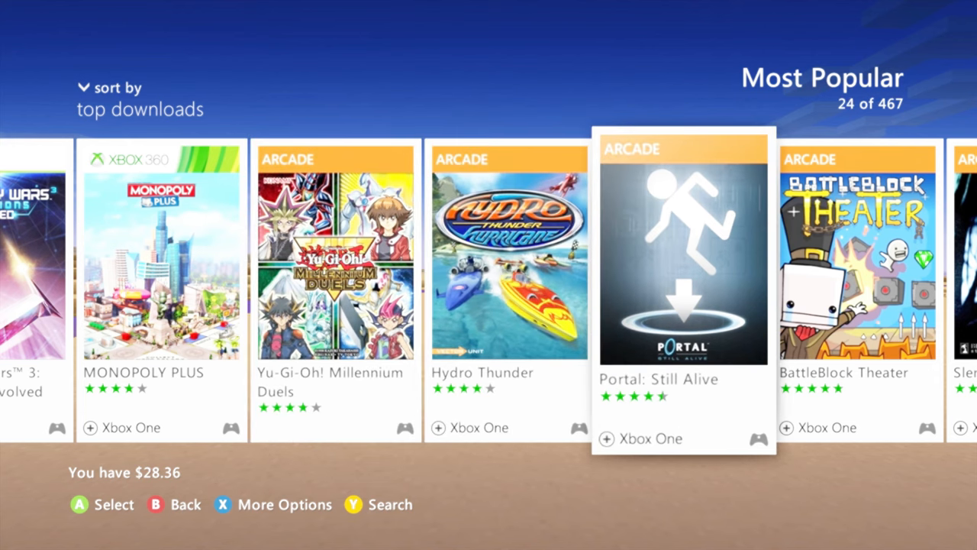
scroll(right, 3)
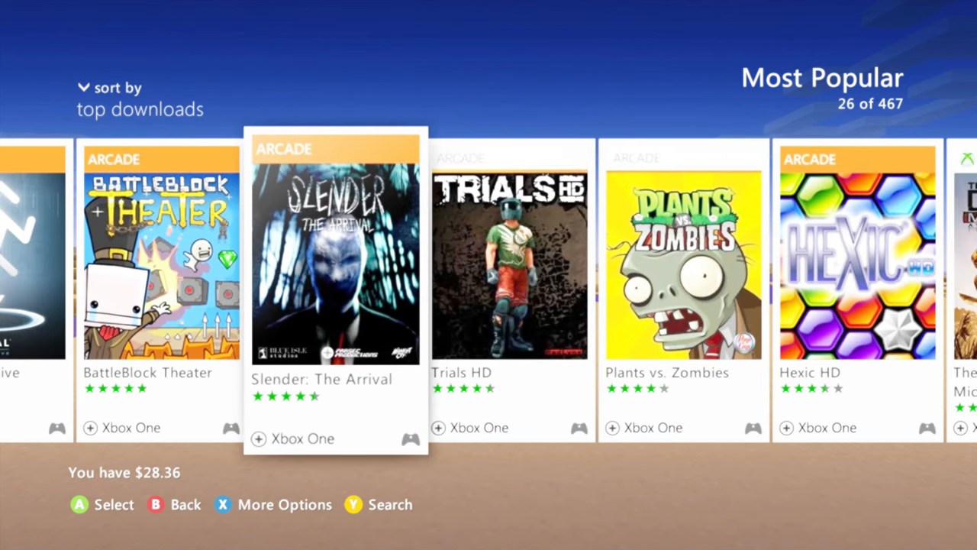
scroll(right, 3)
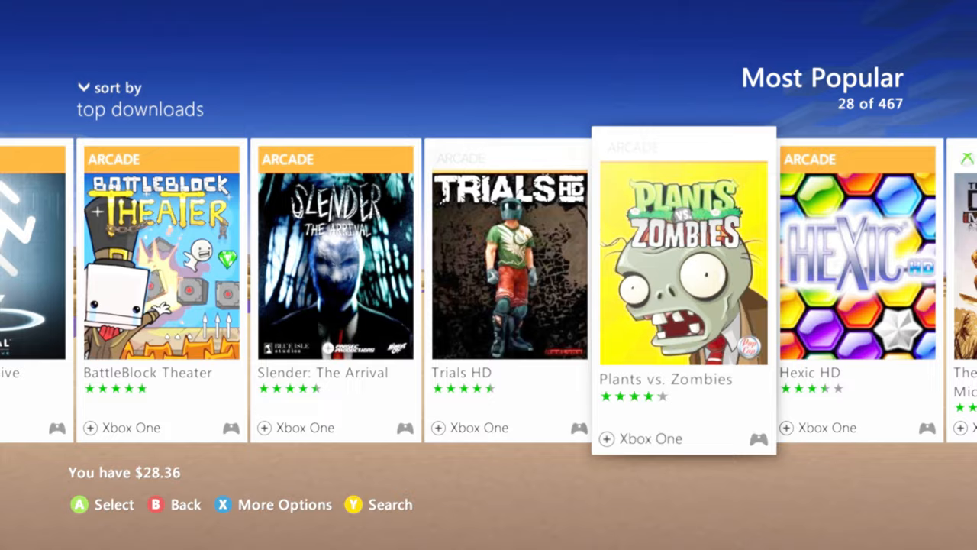
scroll(right, 3)
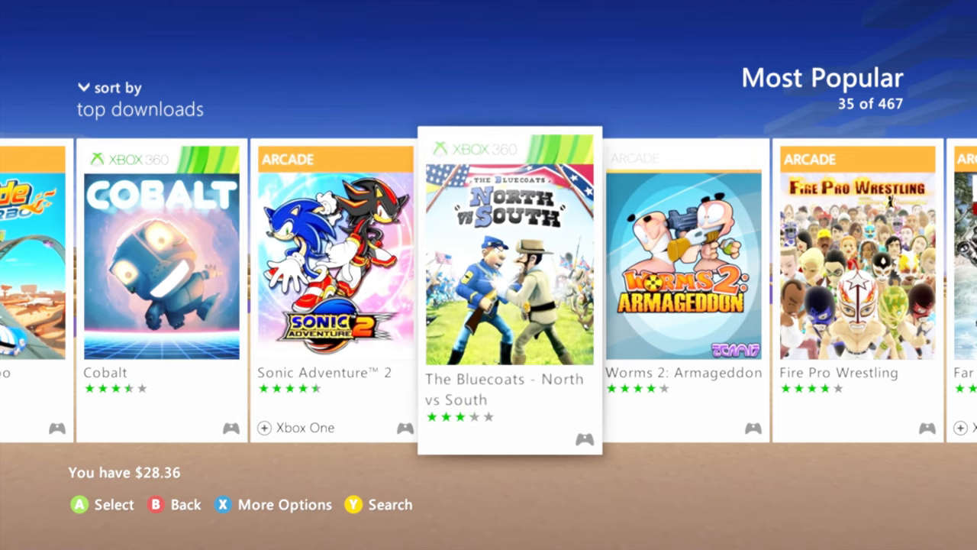
scroll(right, 3)
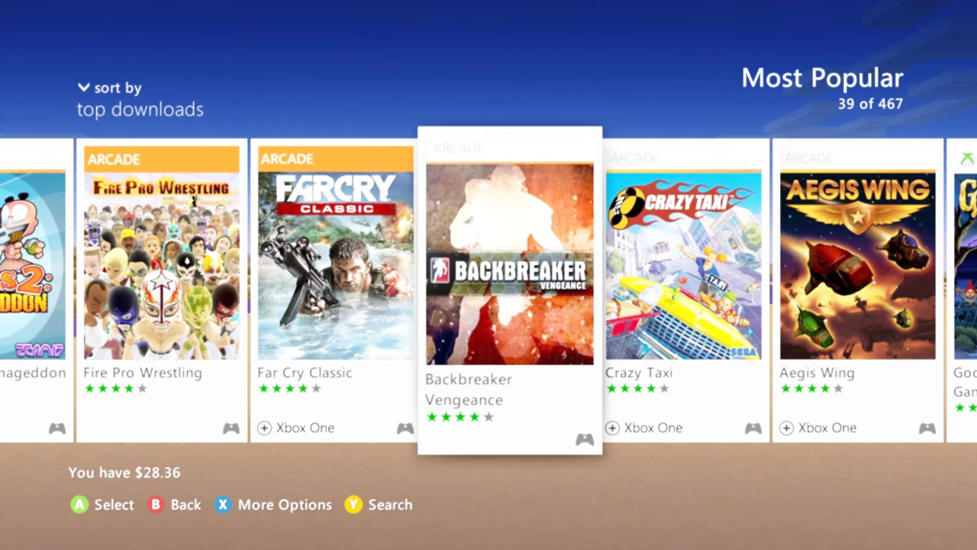
scroll(right, 3)
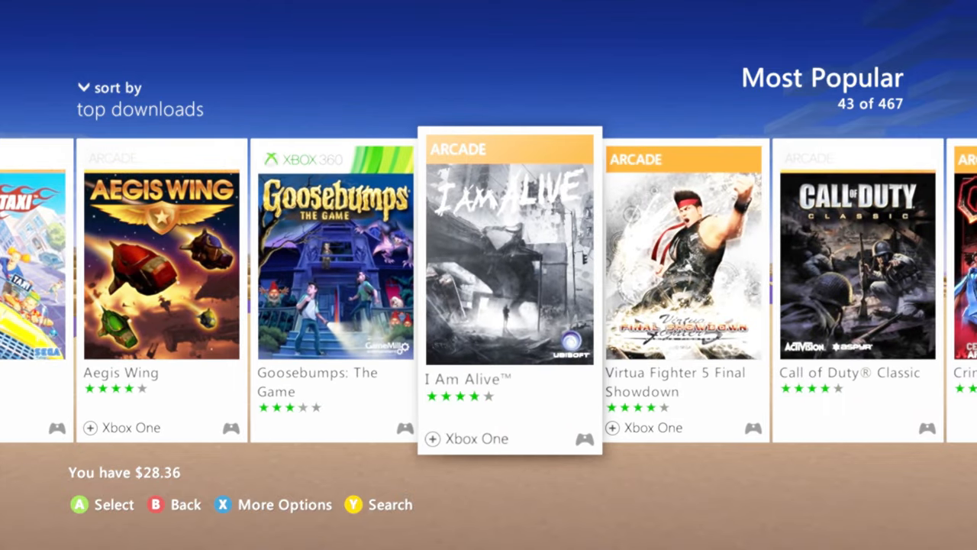
scroll(right, 3)
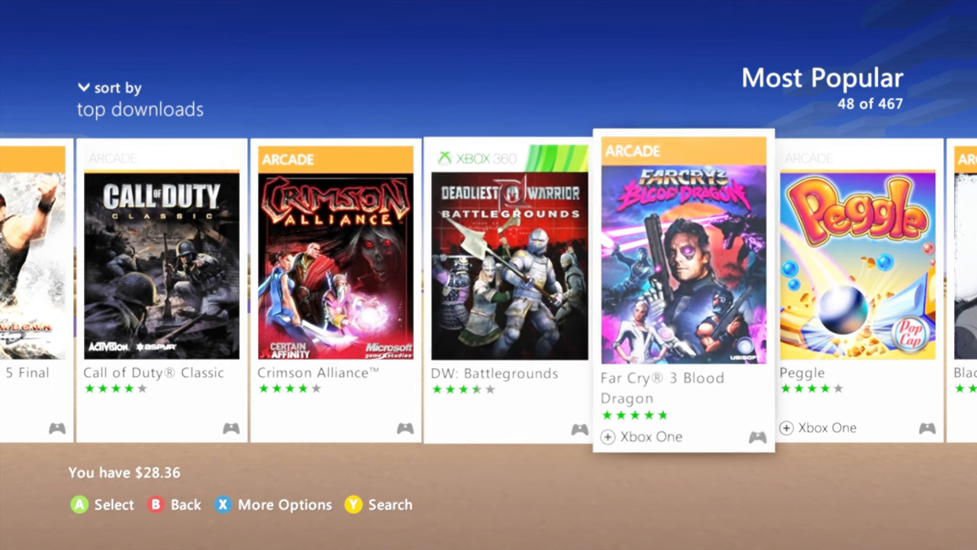
scroll(right, 3)
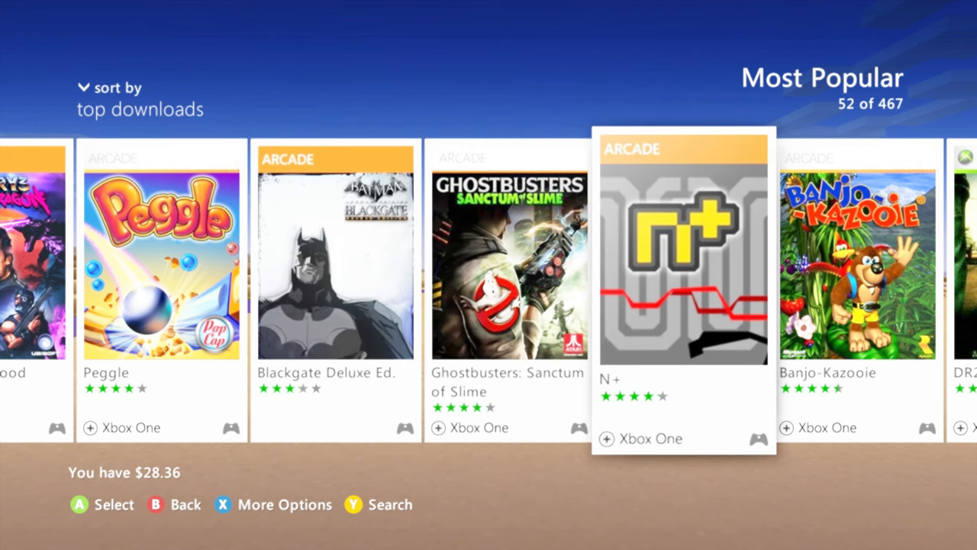
scroll(right, 3)
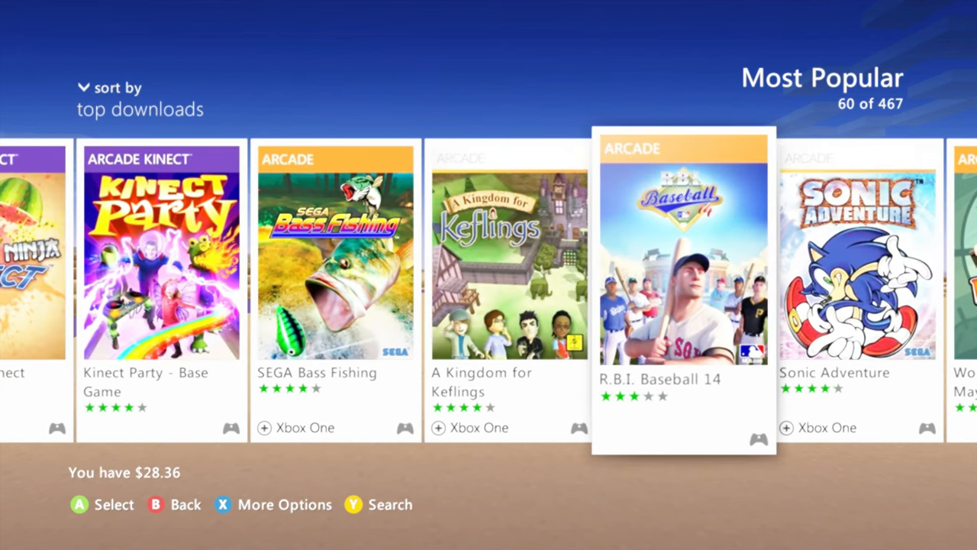
scroll(right, 3)
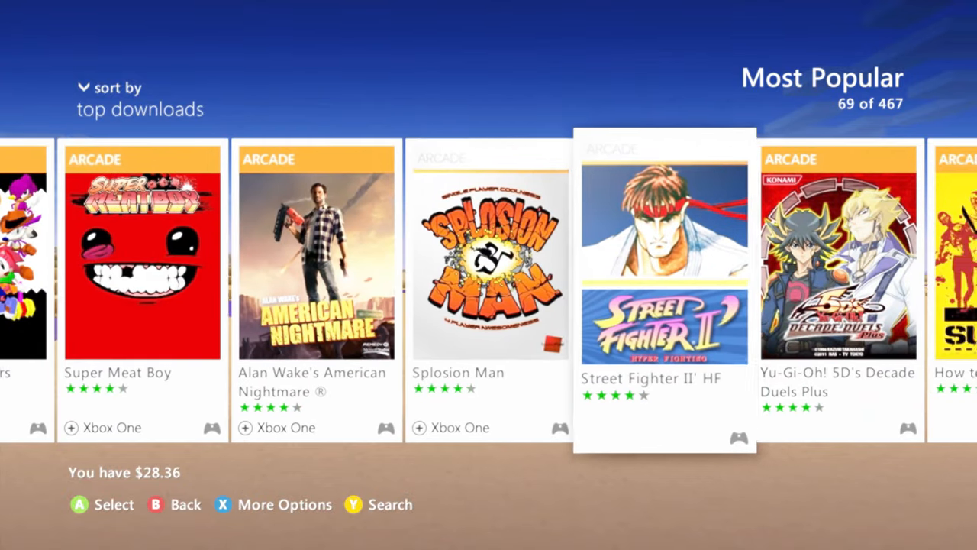
scroll(right, 3)
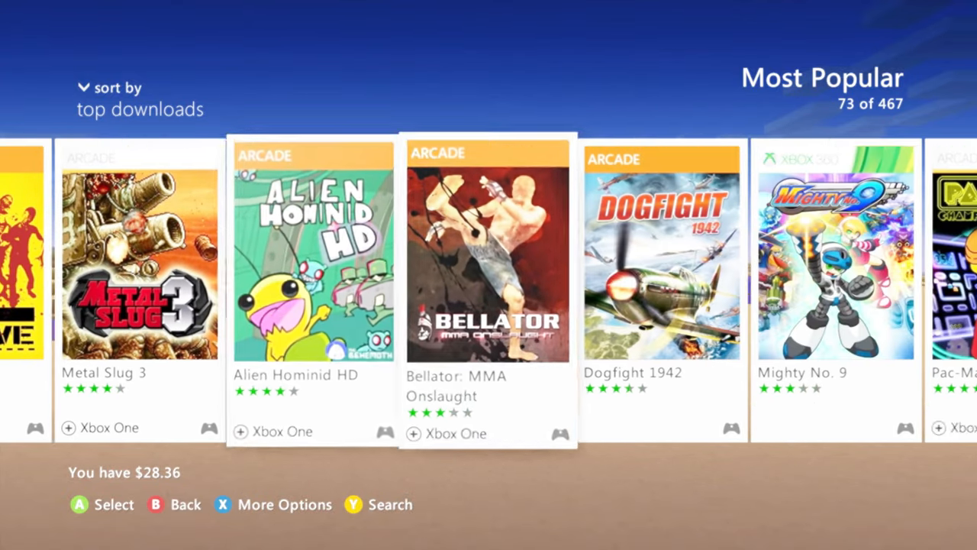
scroll(right, 3)
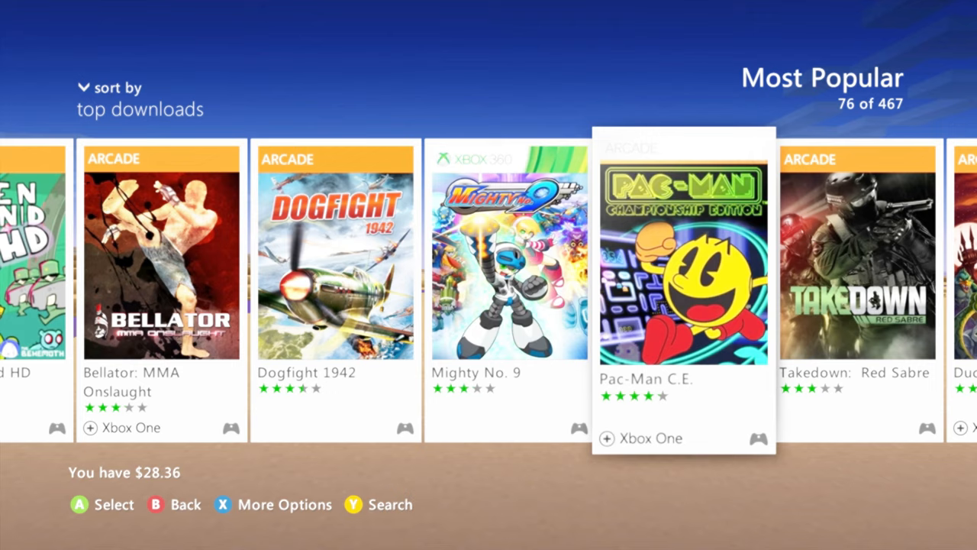
scroll(right, 3)
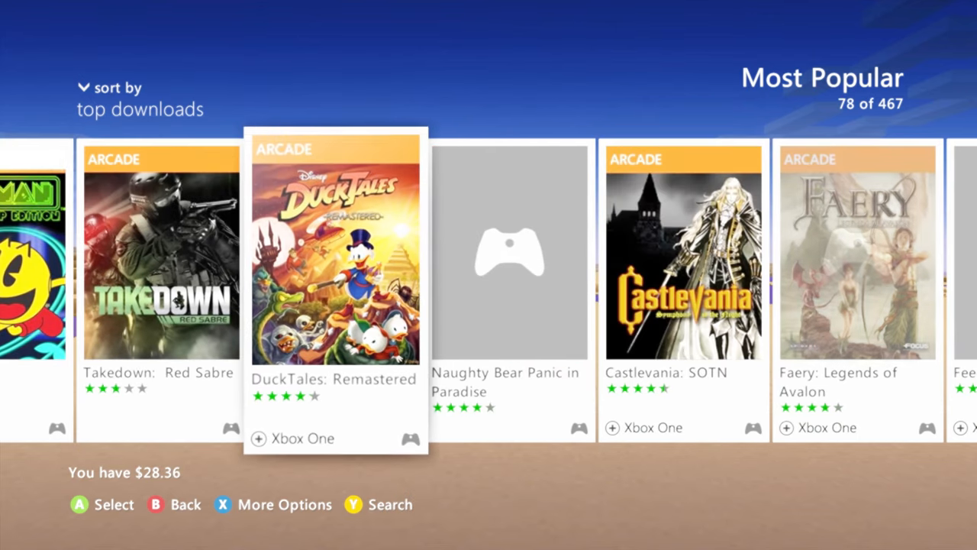
scroll(right, 3)
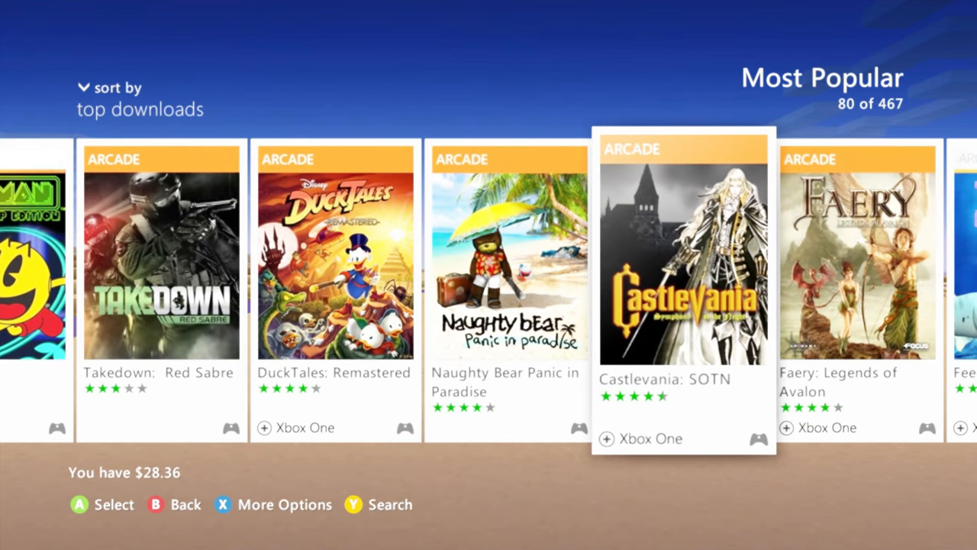
scroll(right, 3)
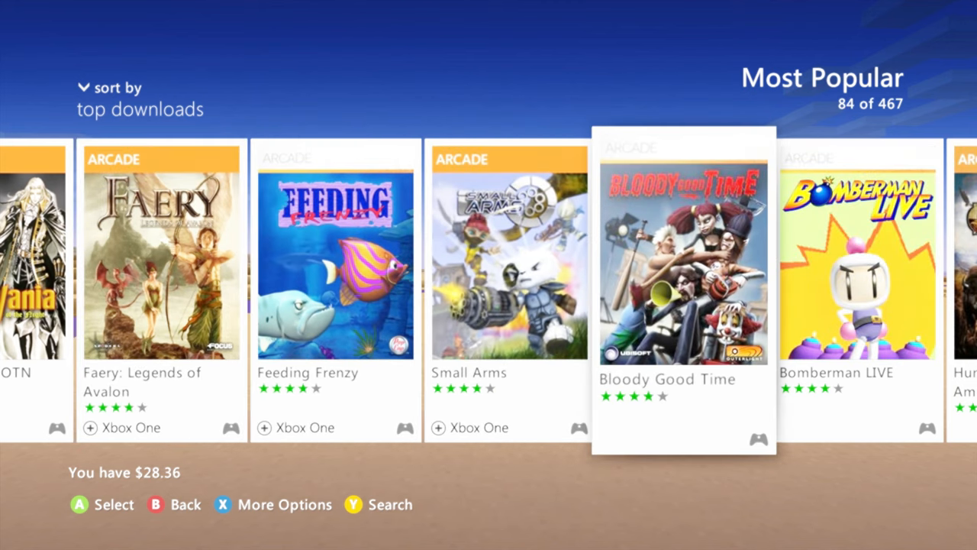
scroll(right, 3)
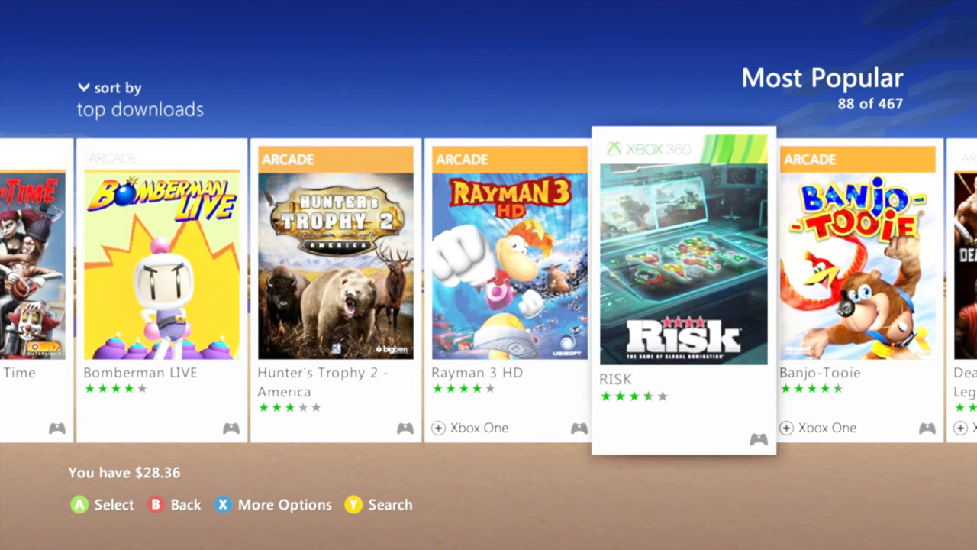
scroll(right, 3)
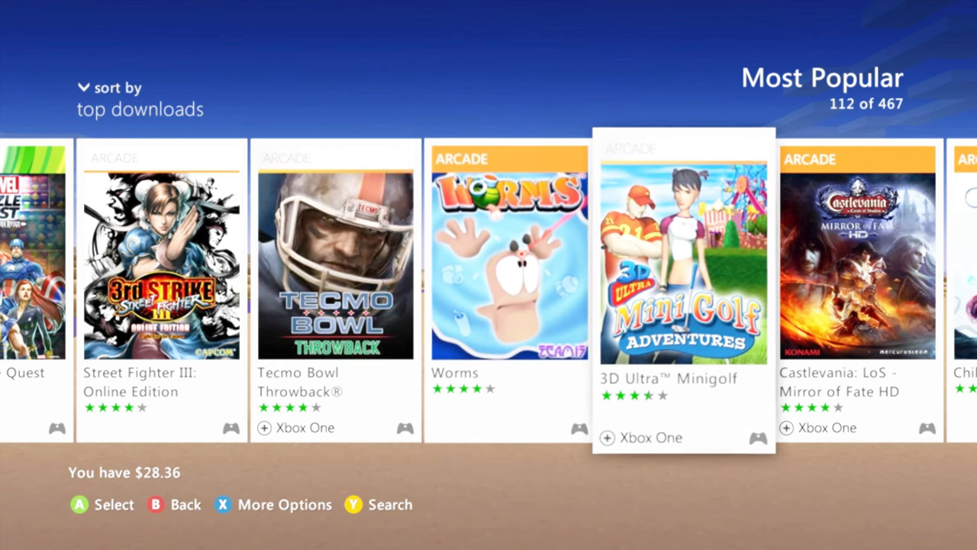
scroll(right, 3)
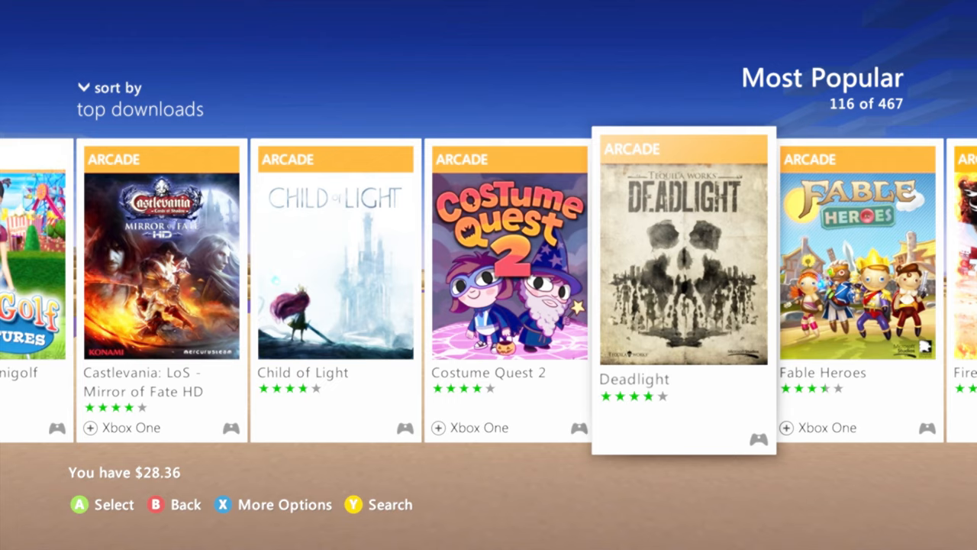
scroll(right, 3)
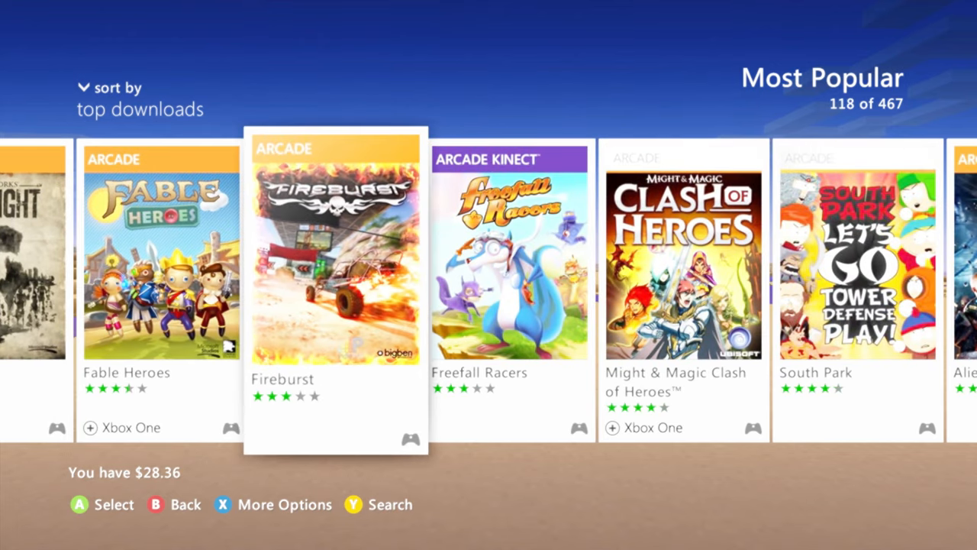
scroll(right, 3)
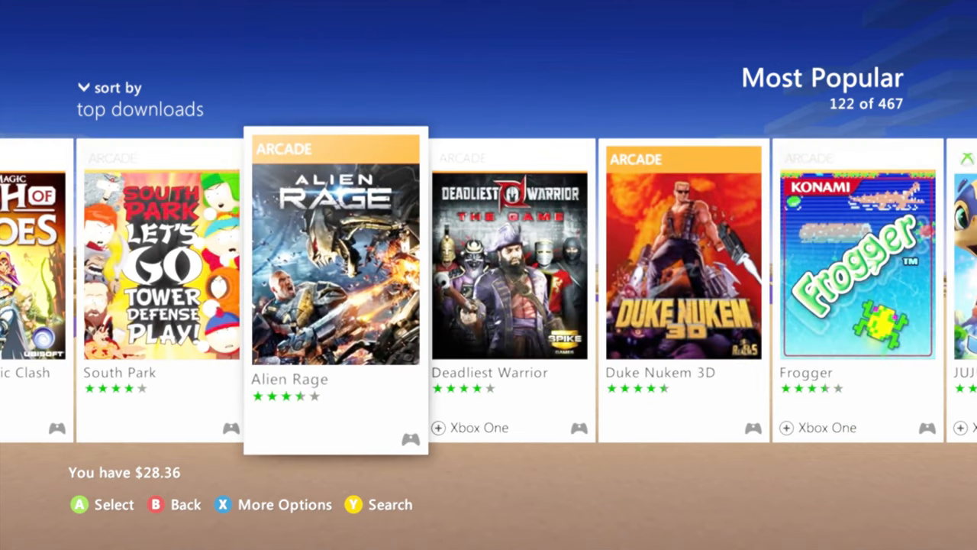
scroll(right, 3)
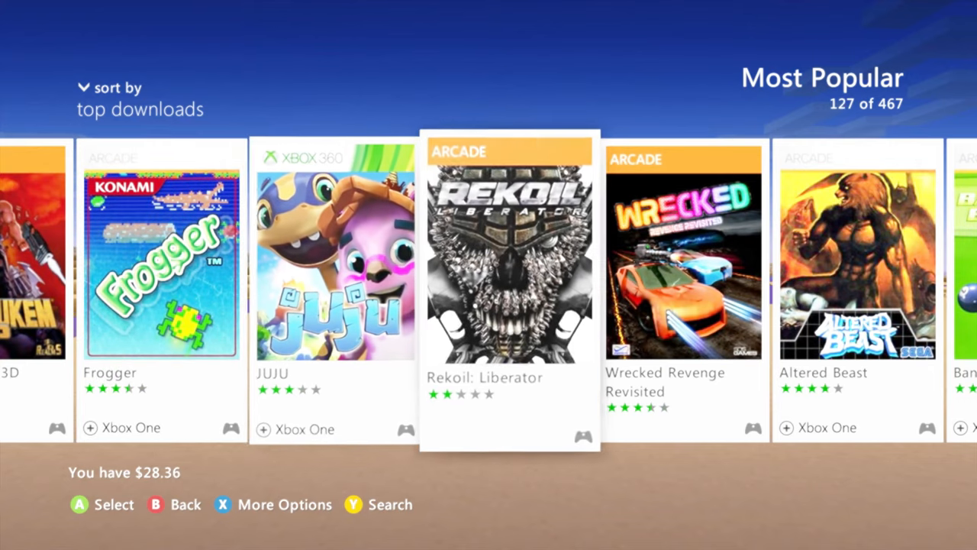
scroll(right, 3)
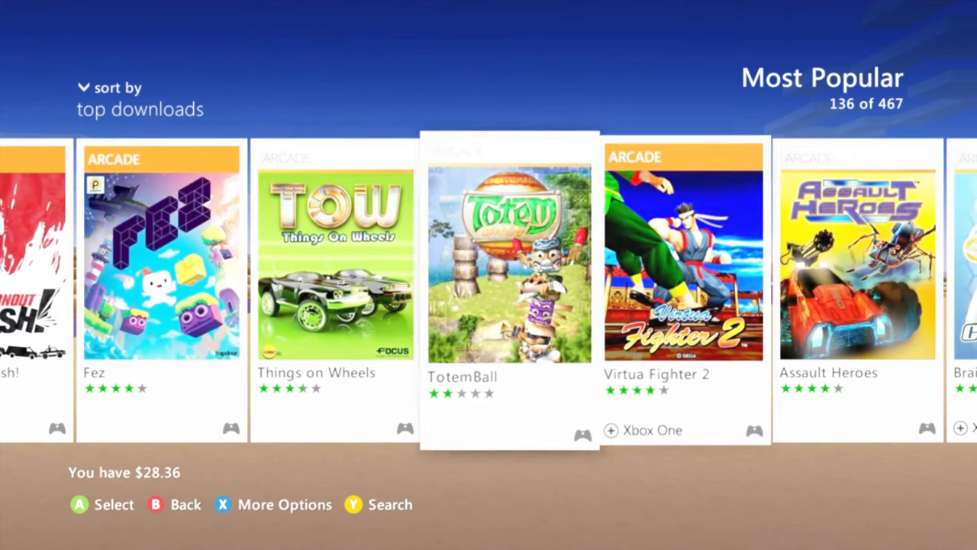
scroll(right, 3)
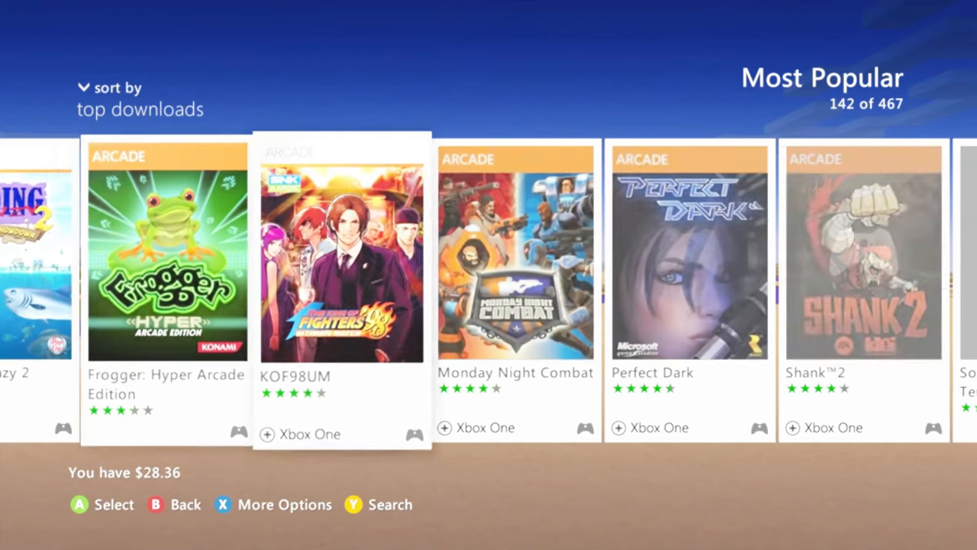
scroll(right, 3)
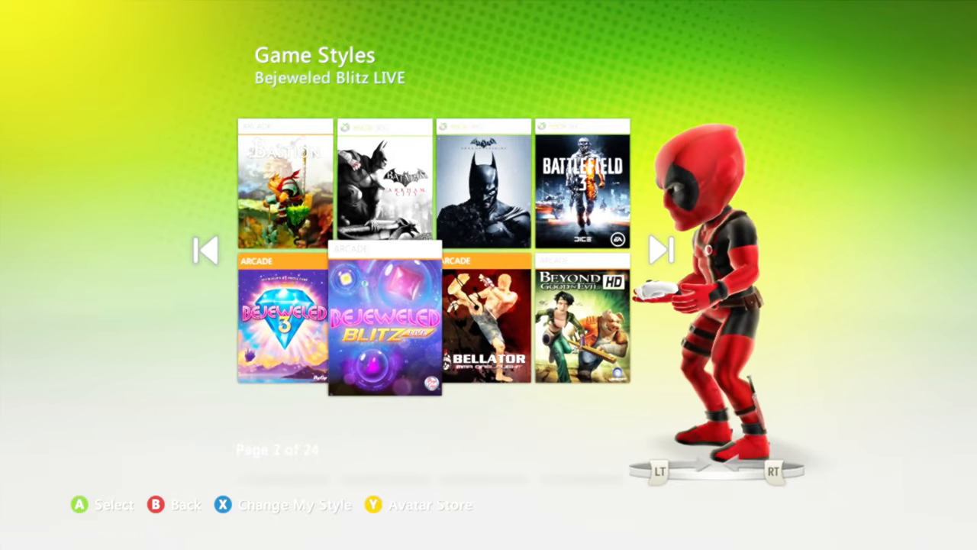
- Page forward through Game Styles past Bulletstorm to page 9 of 24, Earth Defense Force 2025
click(661, 250)
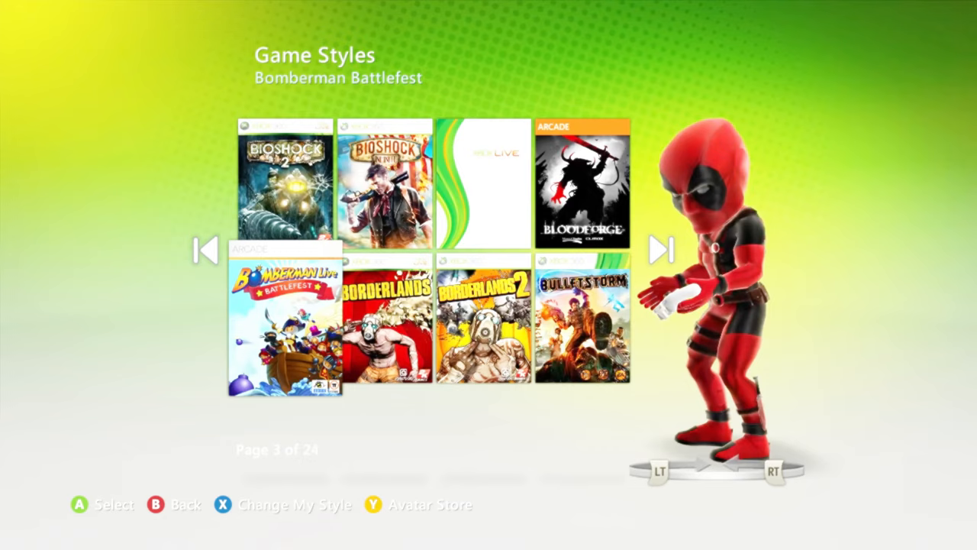
click(581, 324)
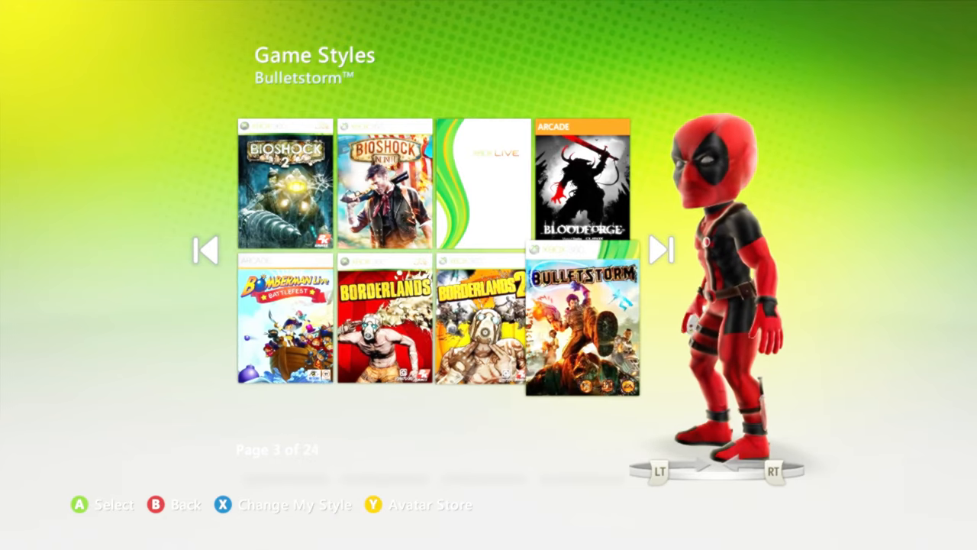
click(661, 251)
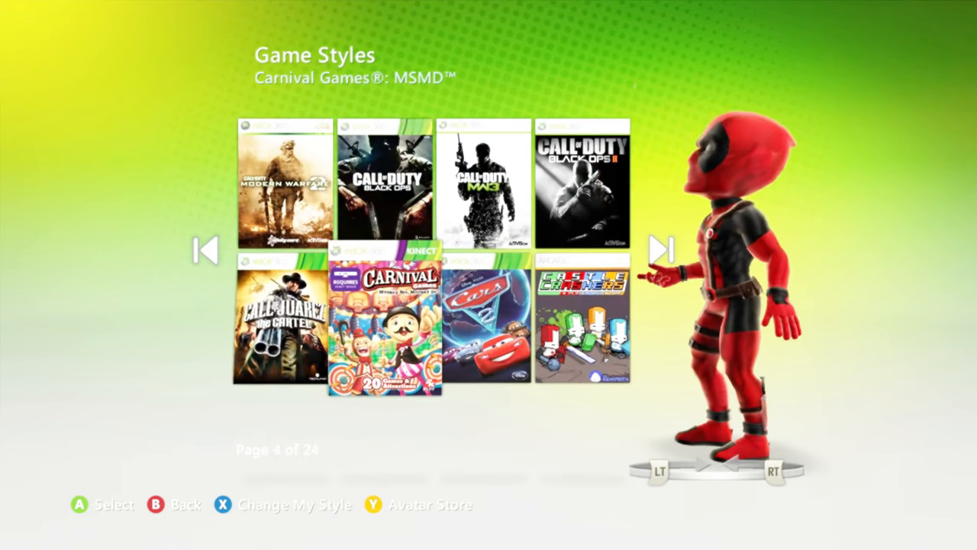
click(660, 249)
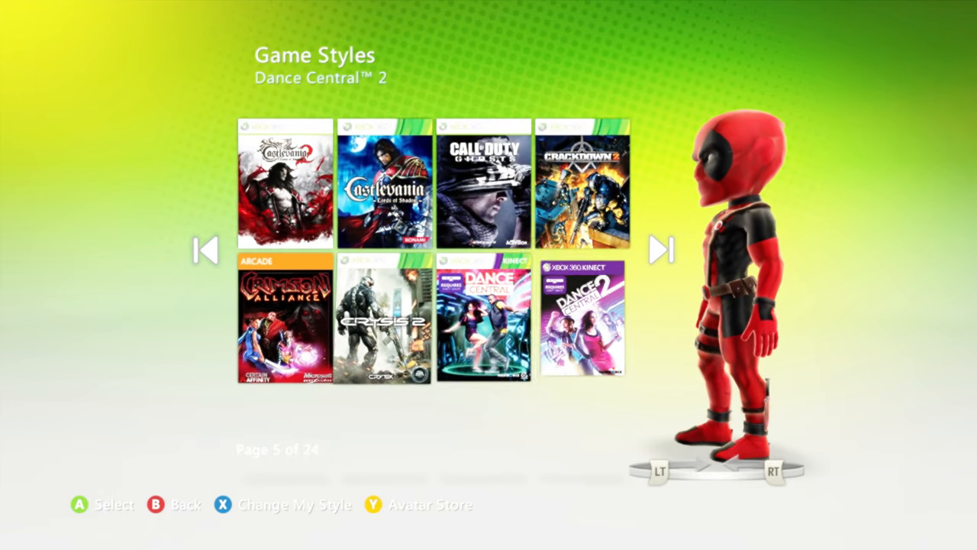
click(659, 250)
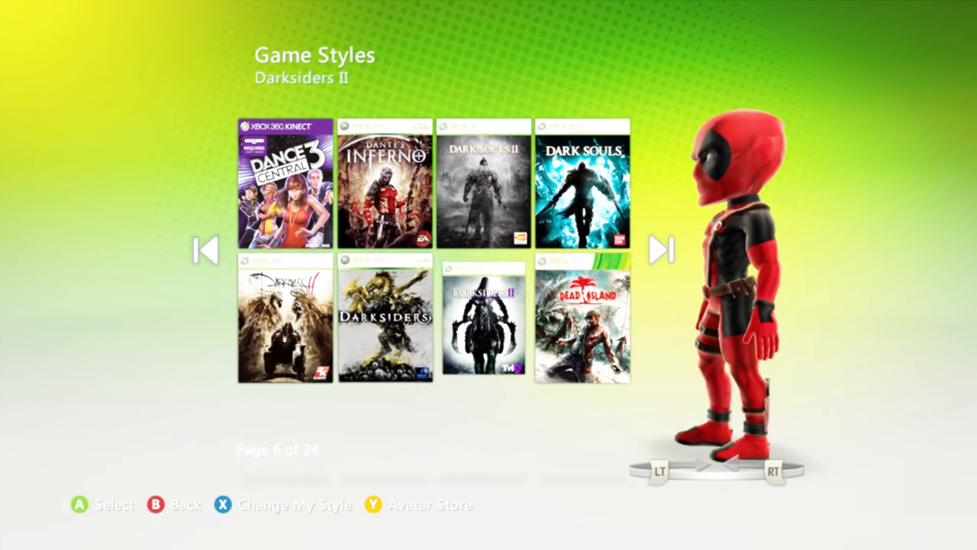
click(662, 249)
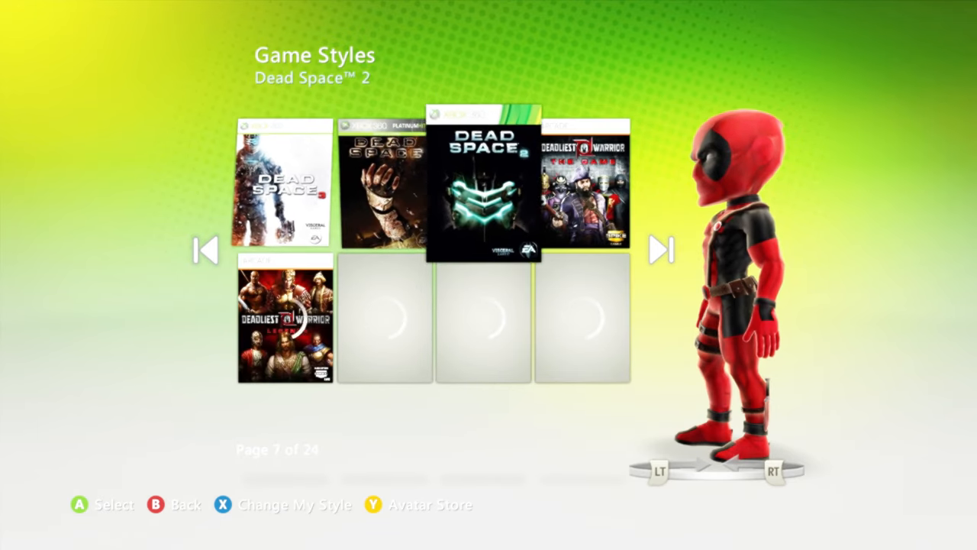
click(661, 250)
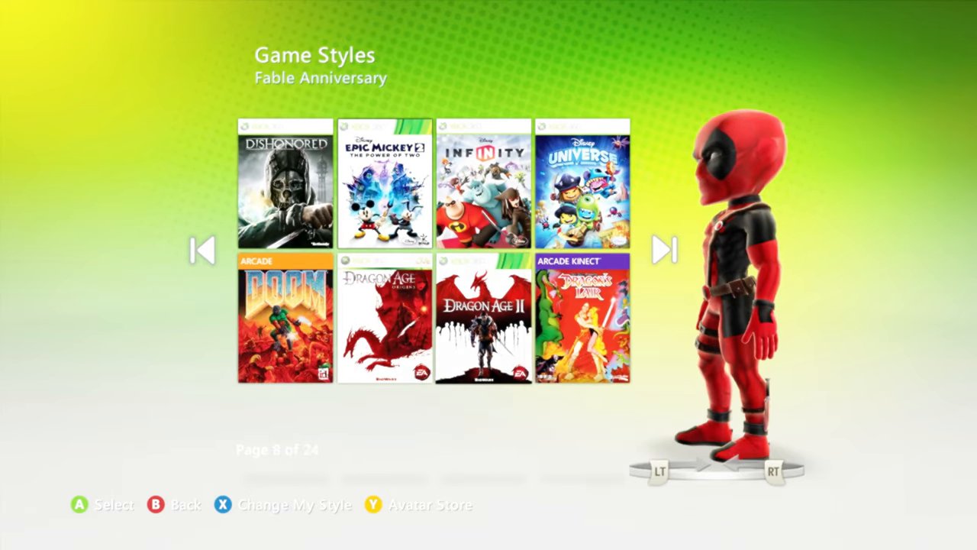
click(663, 251)
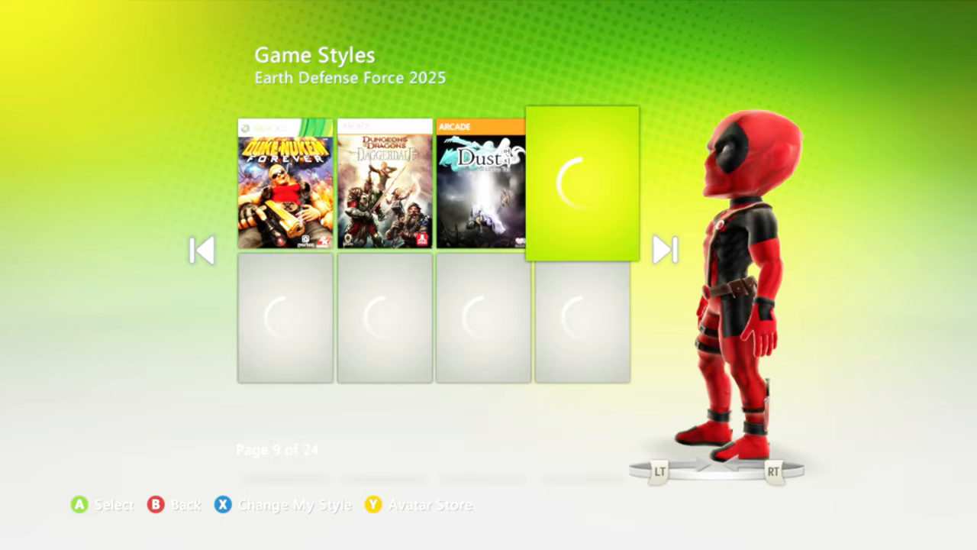